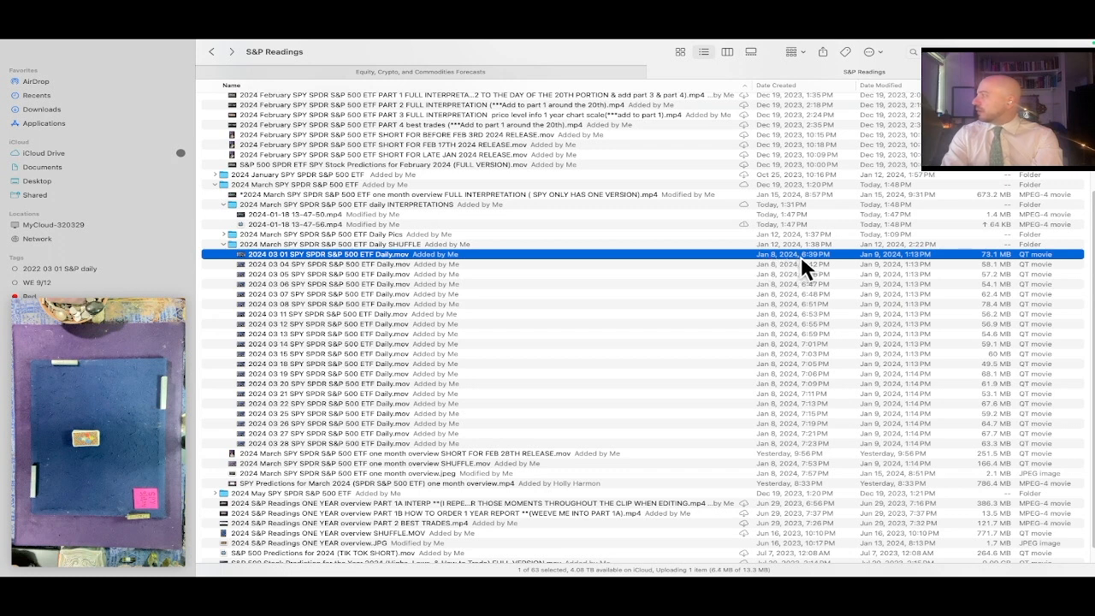
# Step: Open the Tarot For Traders Support page with donation options via Resources
pyautogui.moveTo(752, 84); pyautogui.dragTo(526, 84)
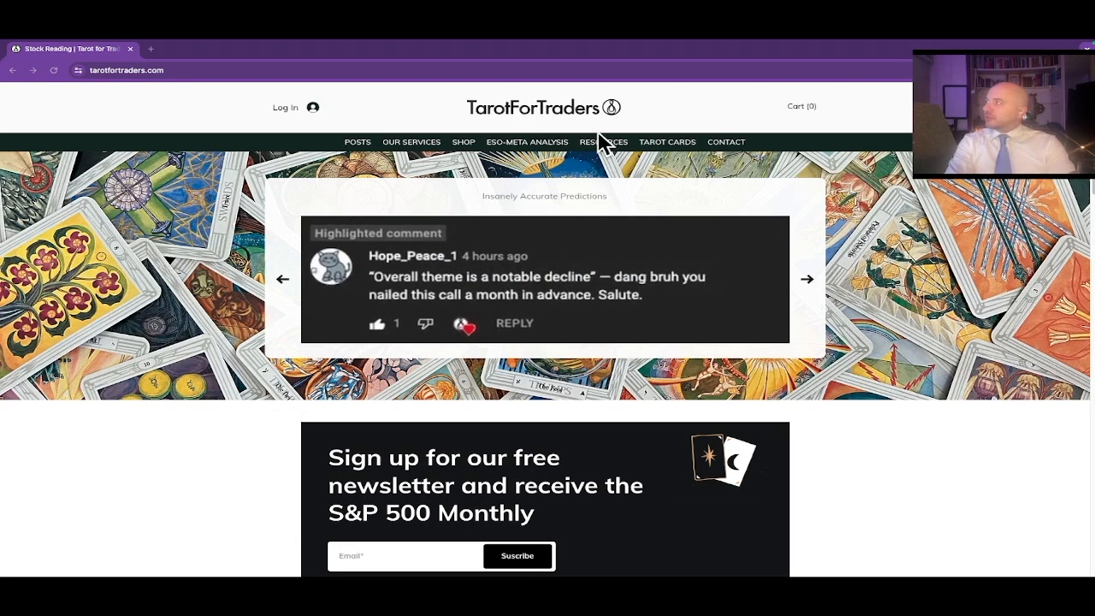
pyautogui.click(603, 141)
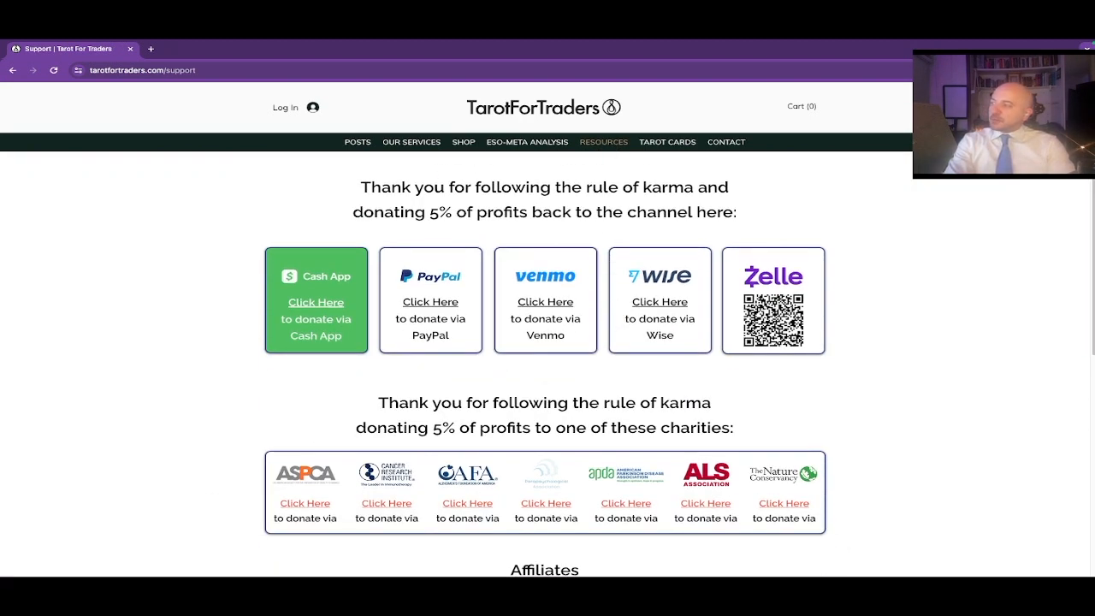
pyautogui.moveTo(305, 481)
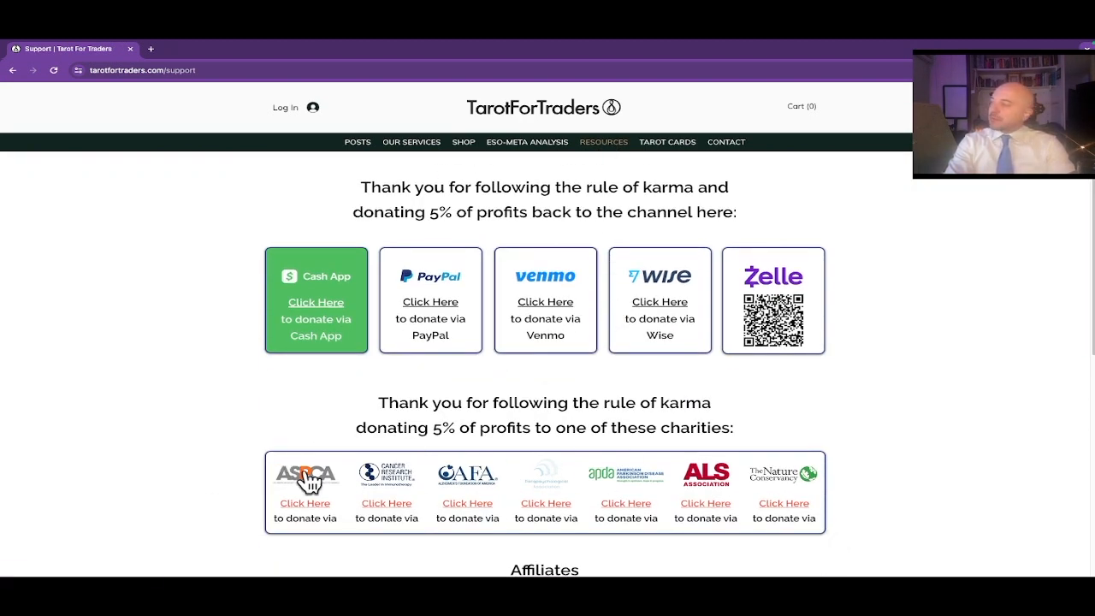
pyautogui.moveTo(625, 503)
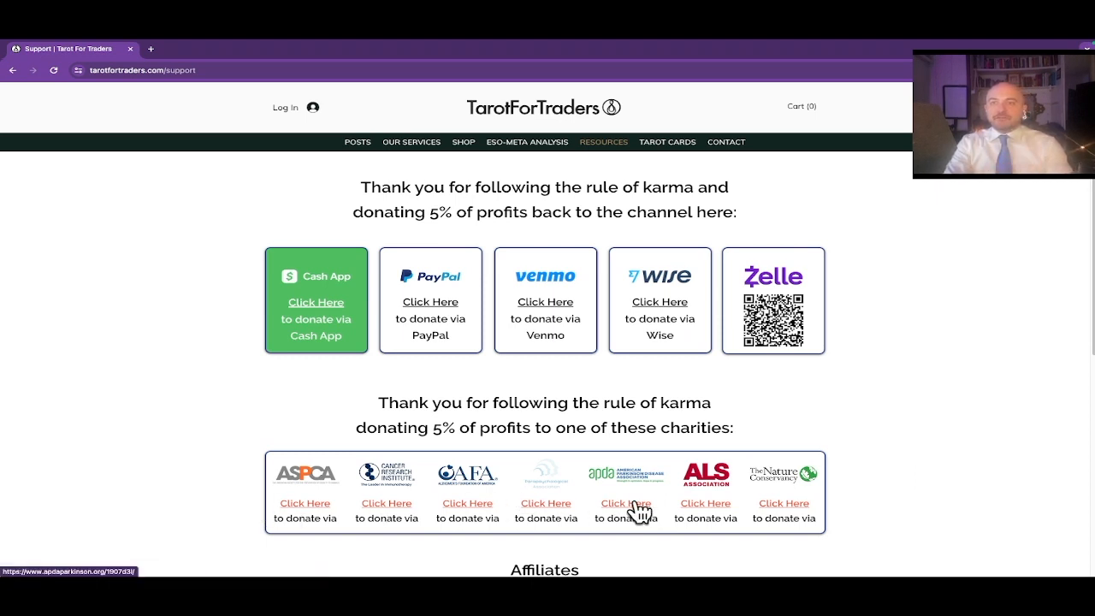
pyautogui.moveTo(365, 331)
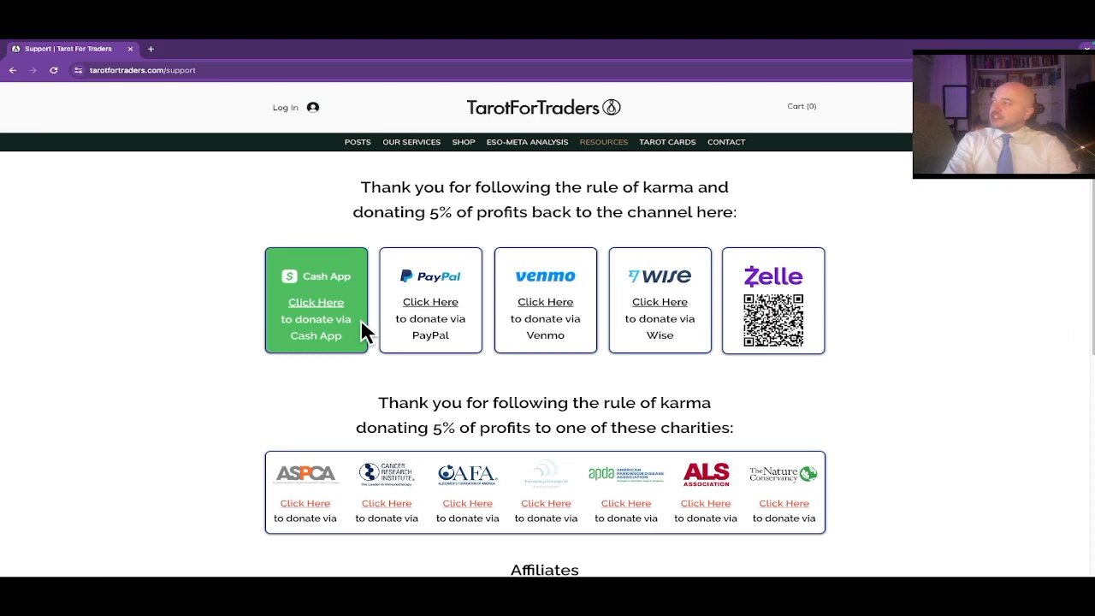
pyautogui.moveTo(660, 301)
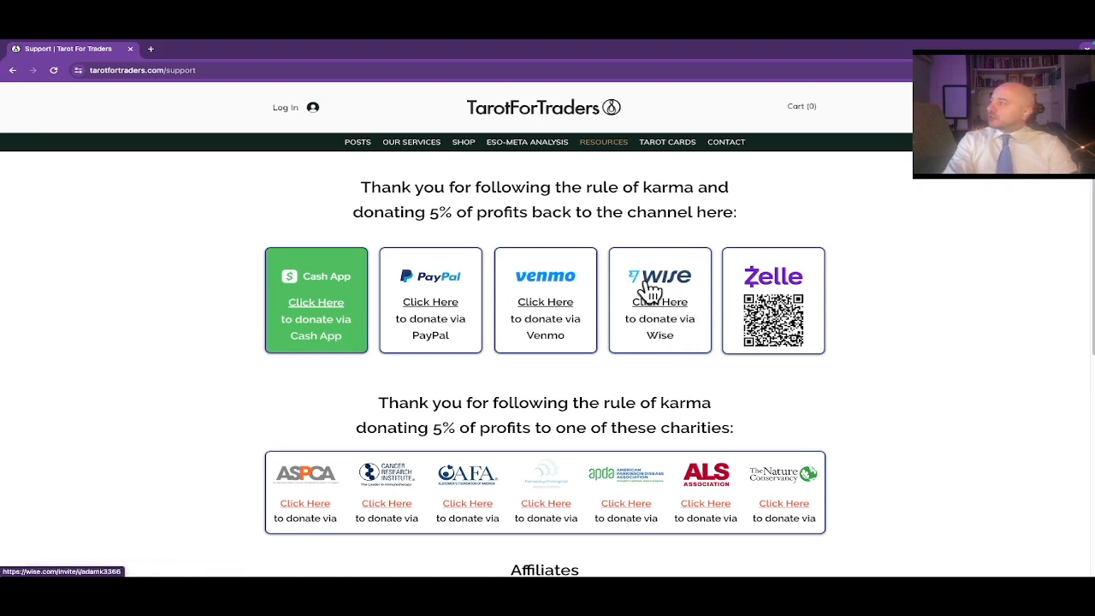
pyautogui.moveTo(567, 377)
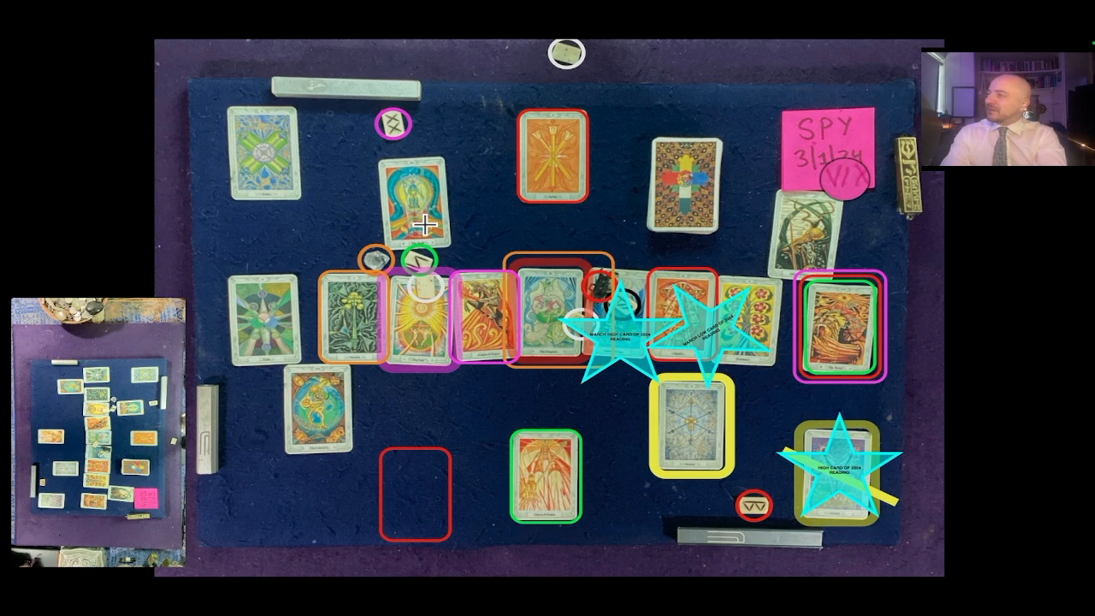
pyautogui.moveTo(299, 276)
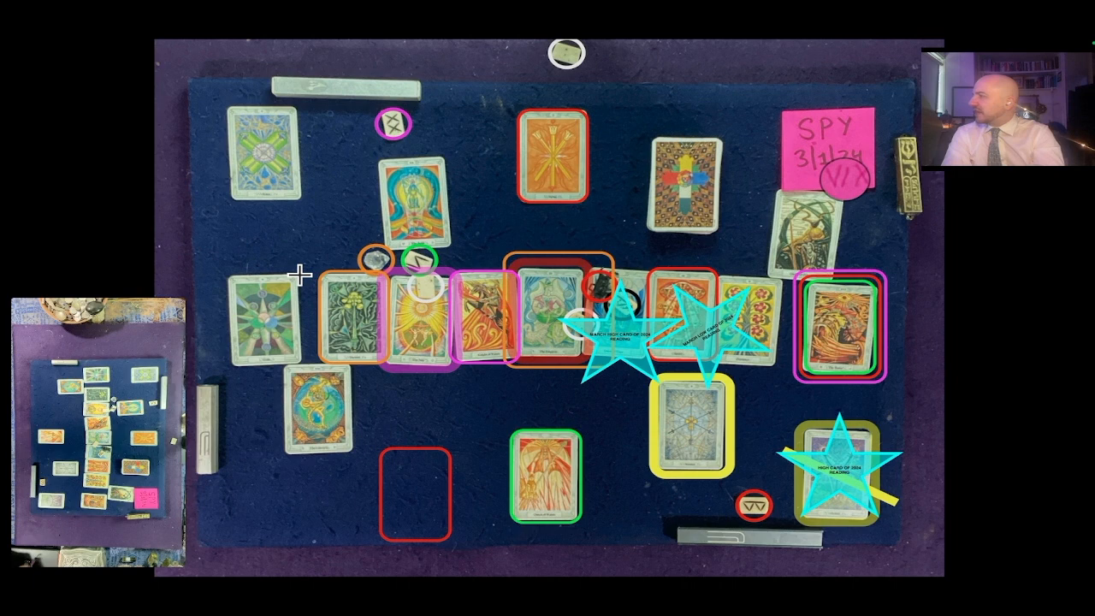
pyautogui.moveTo(591, 342)
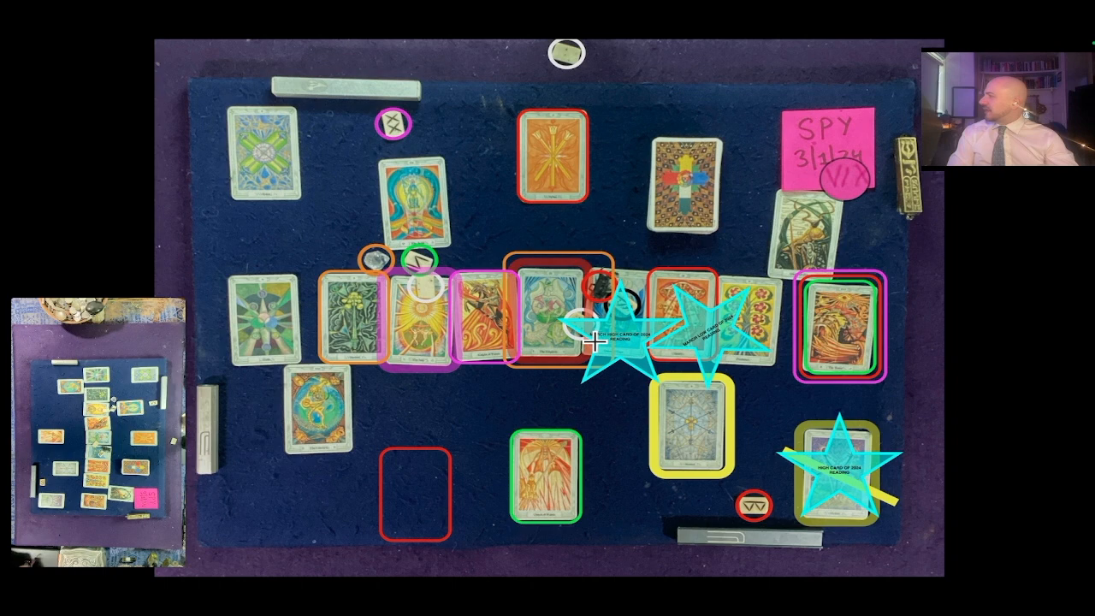
pyautogui.moveTo(855, 346)
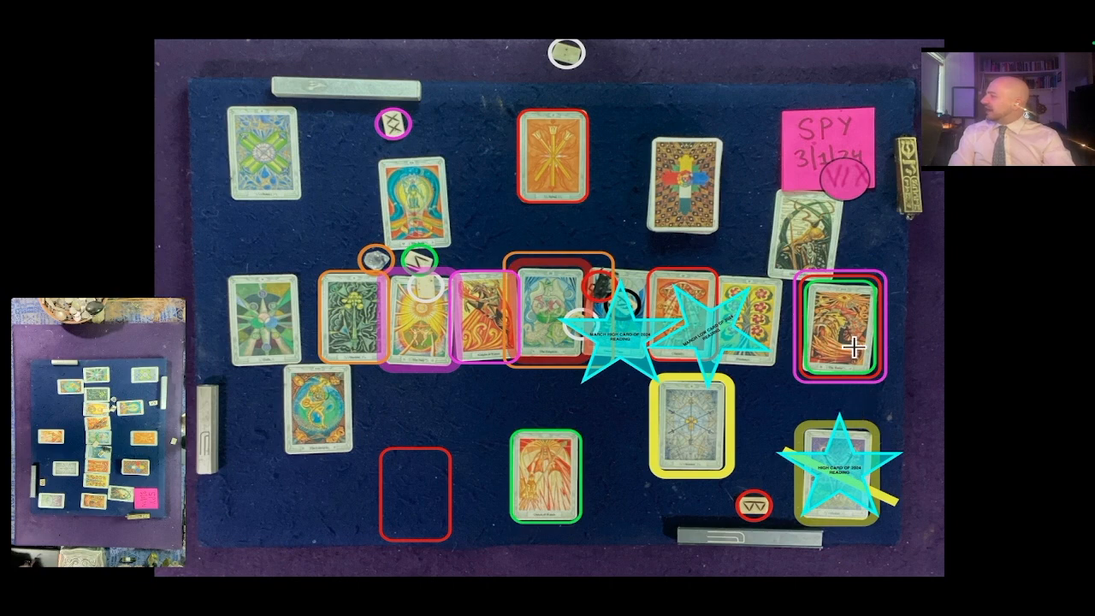
pyautogui.moveTo(590, 458)
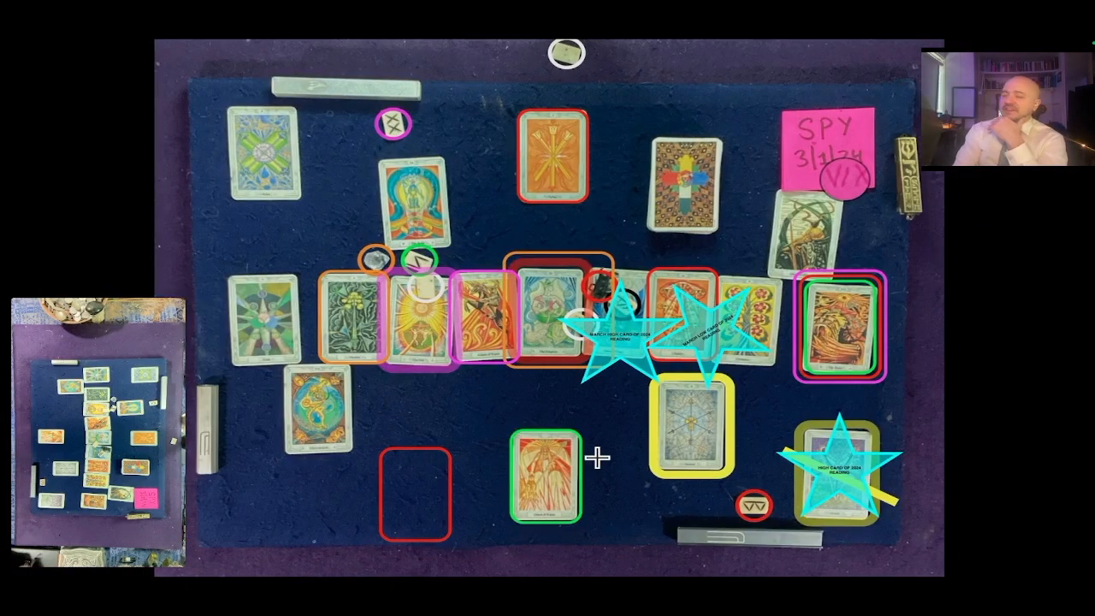
pyautogui.moveTo(216, 259)
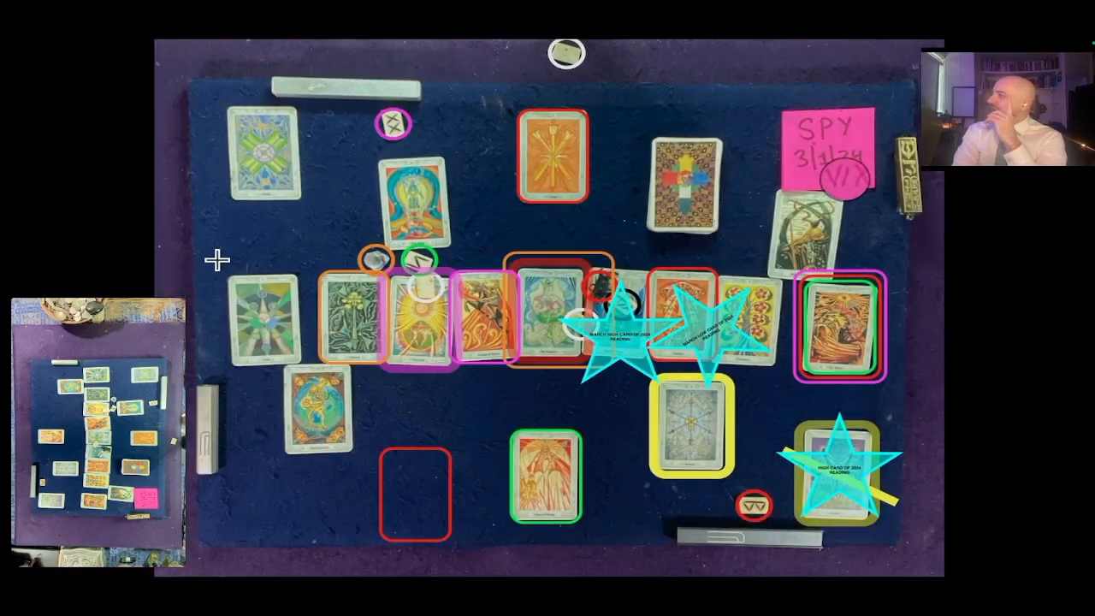
pyautogui.moveTo(364, 242)
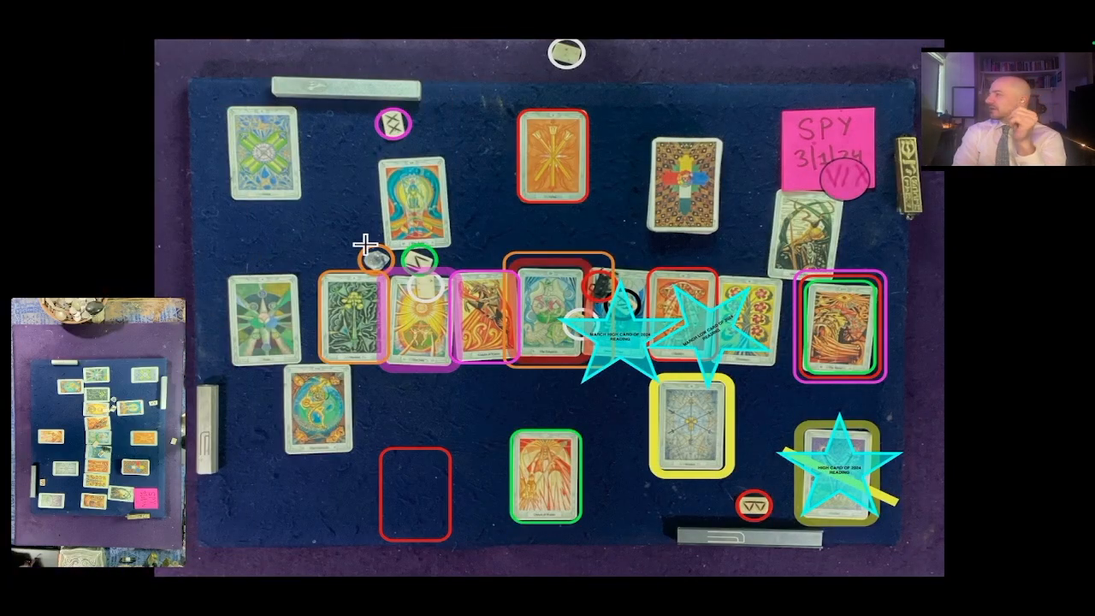
pyautogui.moveTo(218, 265)
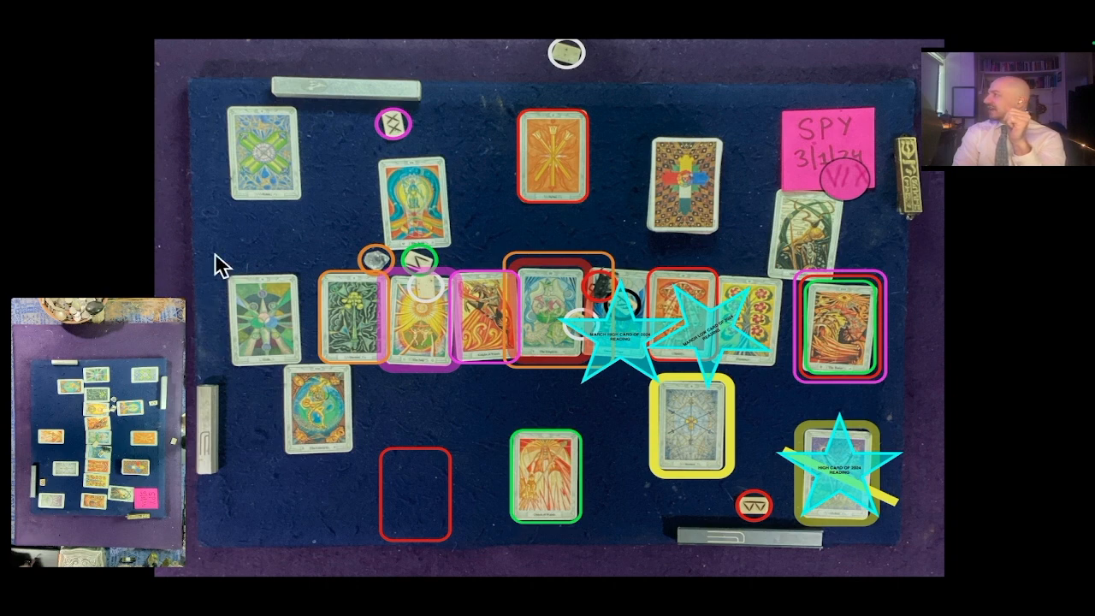
pyautogui.moveTo(441, 229)
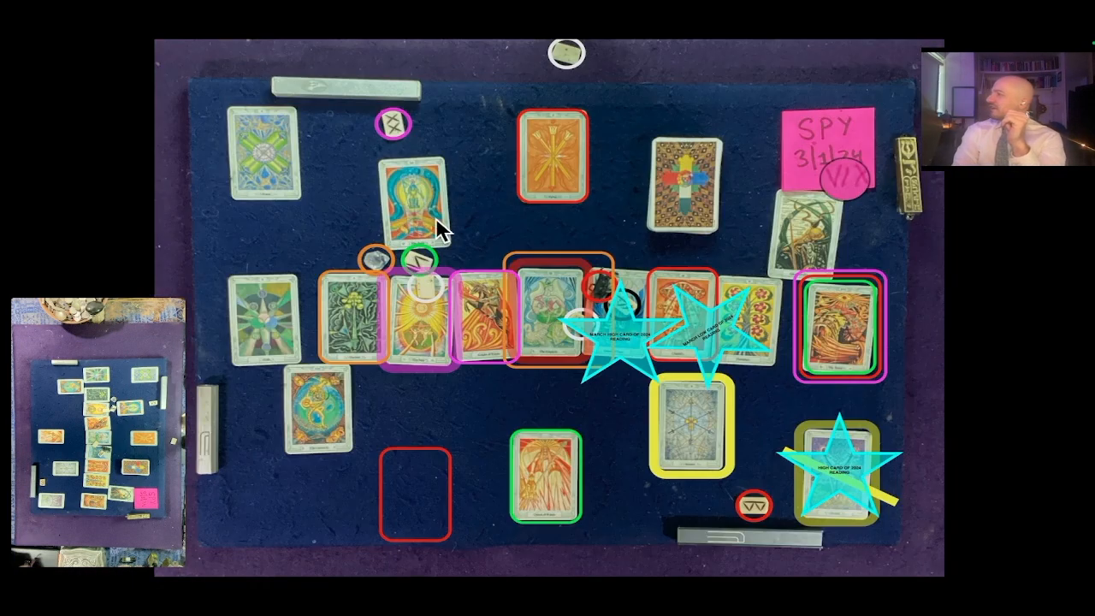
pyautogui.moveTo(428, 265)
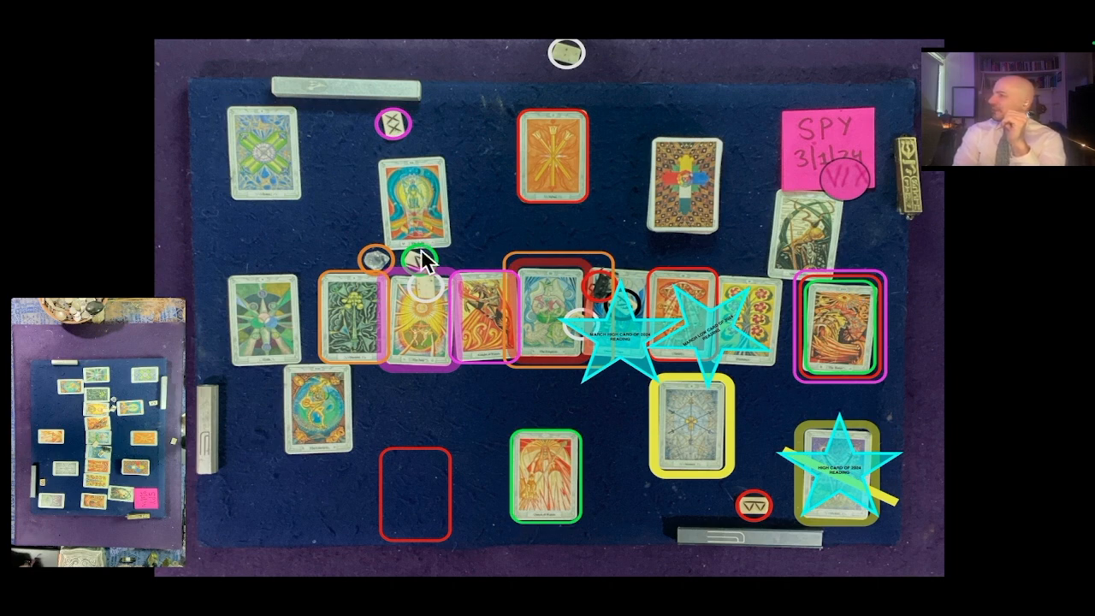
pyautogui.moveTo(513, 338)
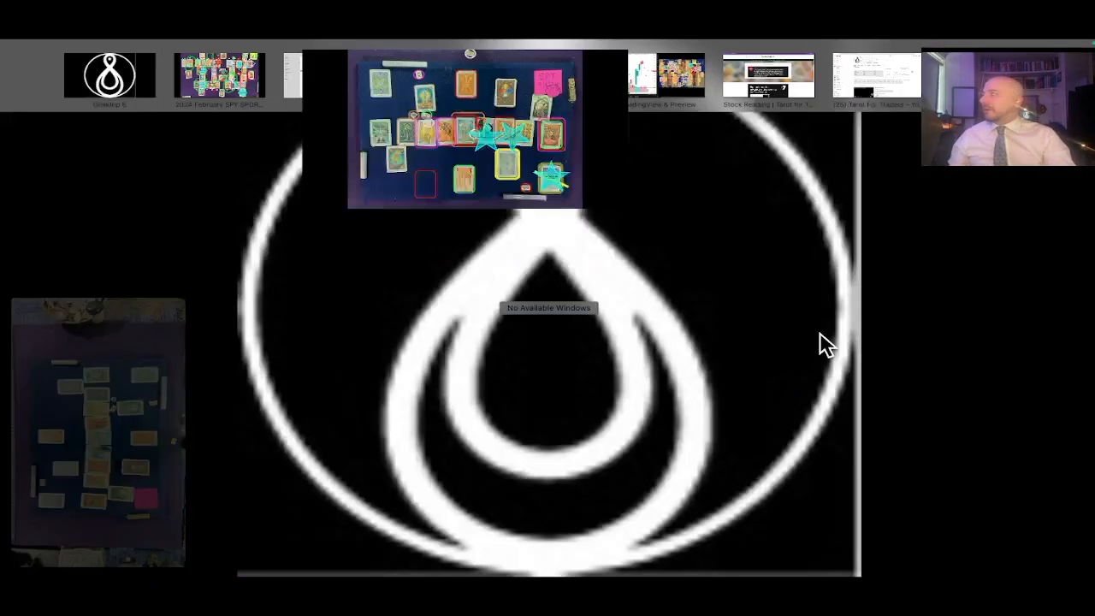
# Step: Return to the website and open Eso-Meta Posts' early access plans ($29 monthly, $249 yearly)
pyautogui.click(769, 73)
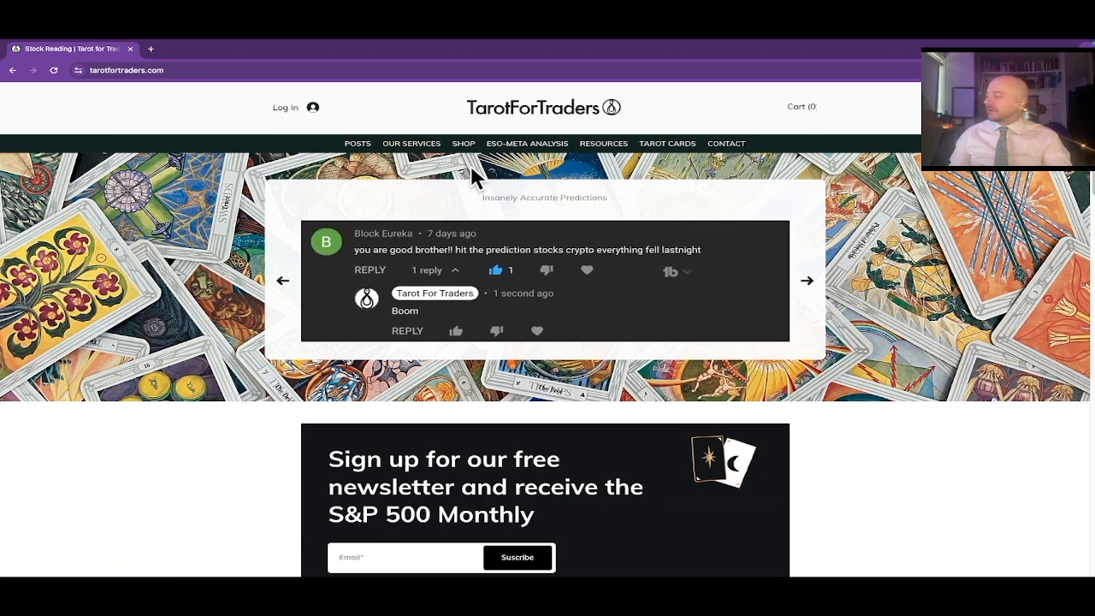
pyautogui.click(807, 281)
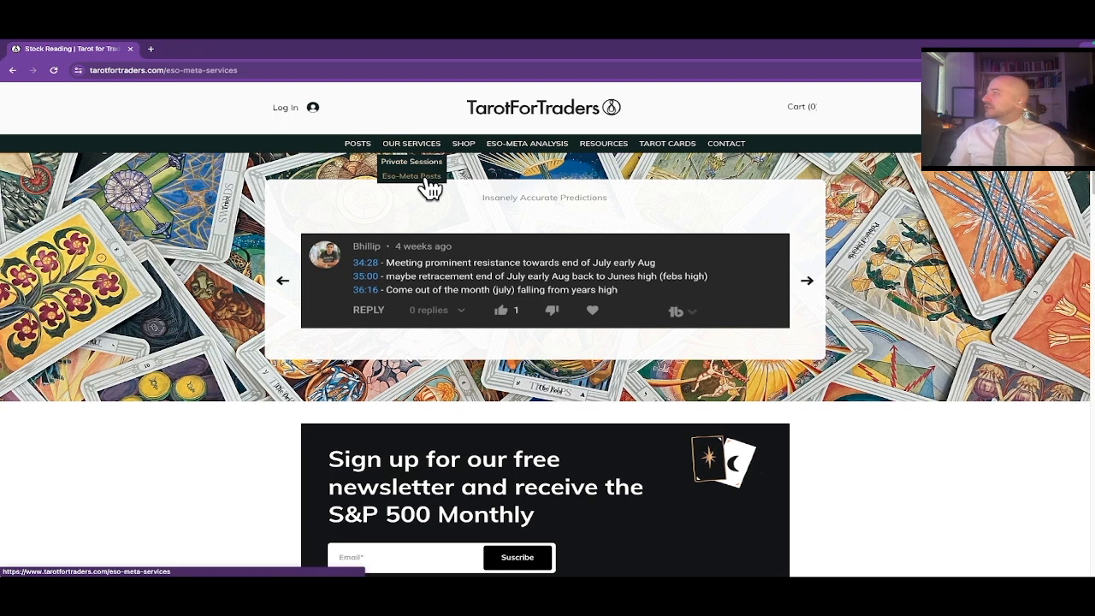
pyautogui.click(411, 176)
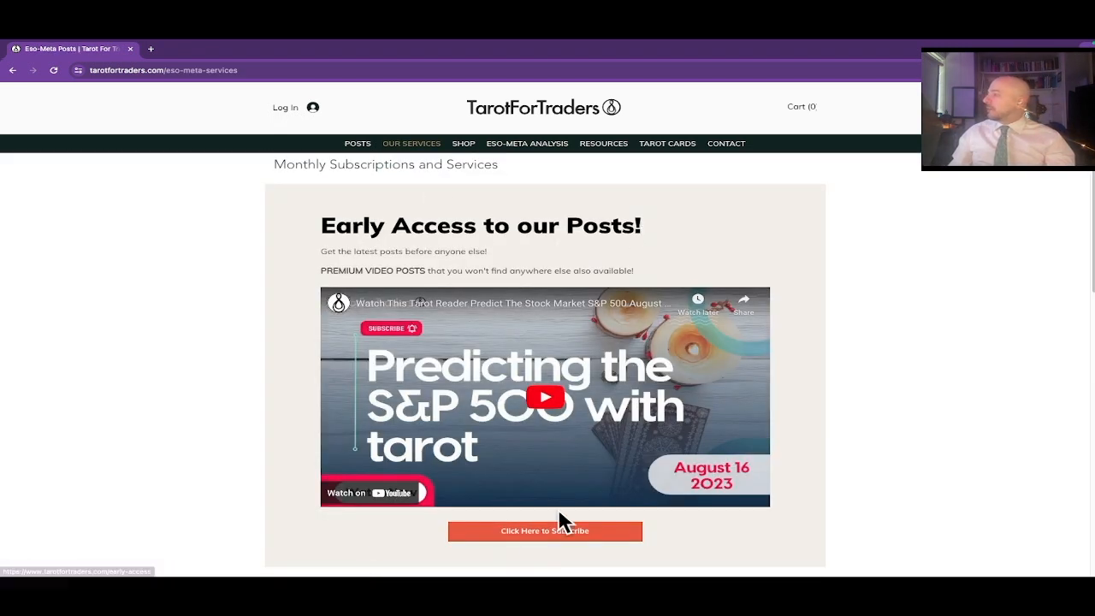
pyautogui.click(545, 530)
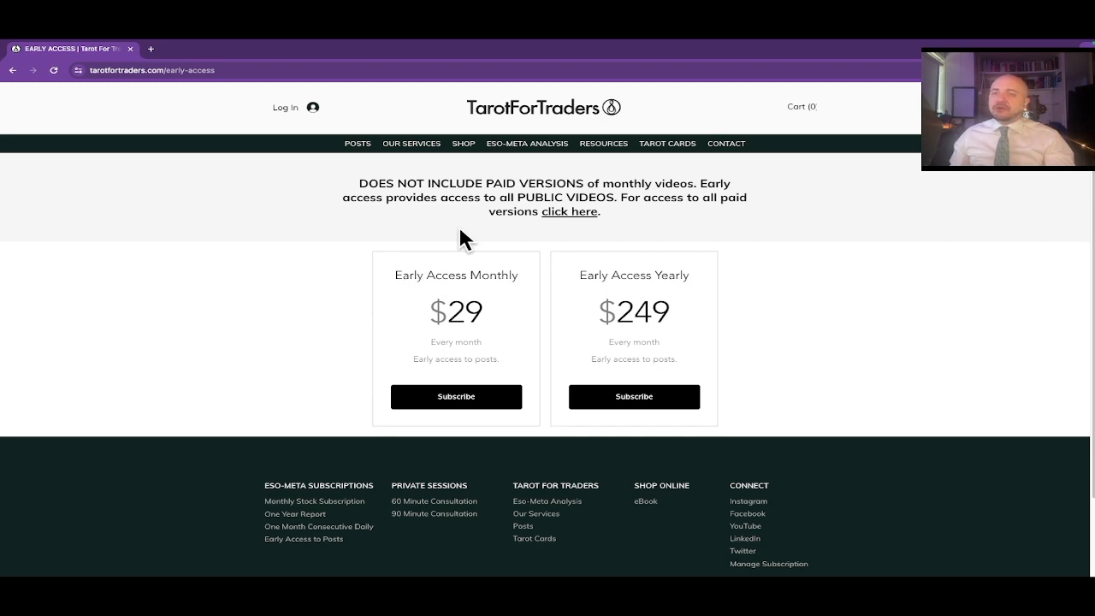
pyautogui.moveTo(354, 321)
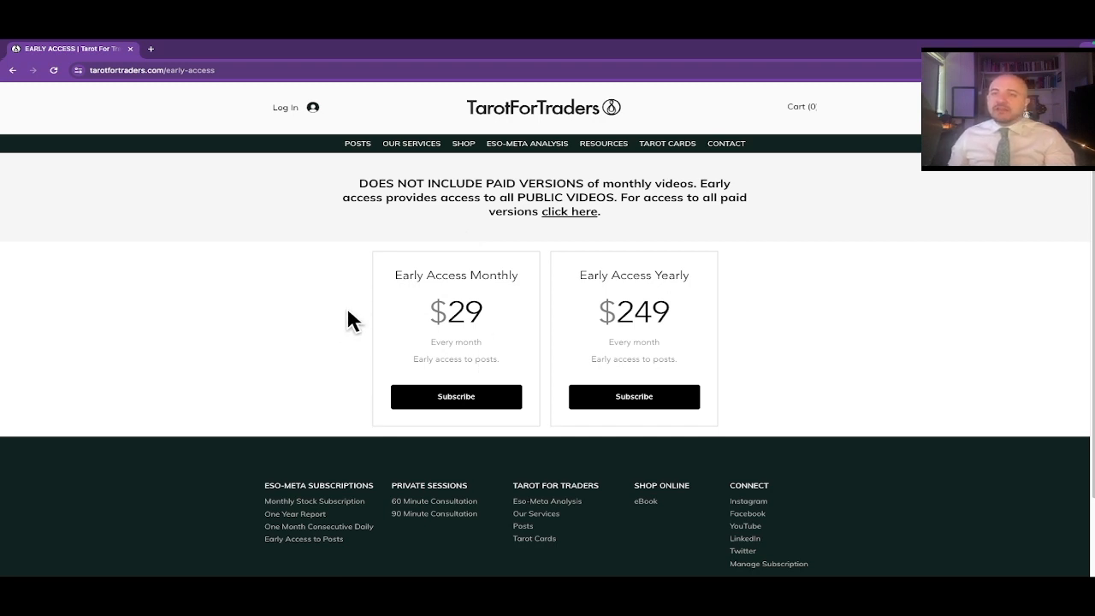